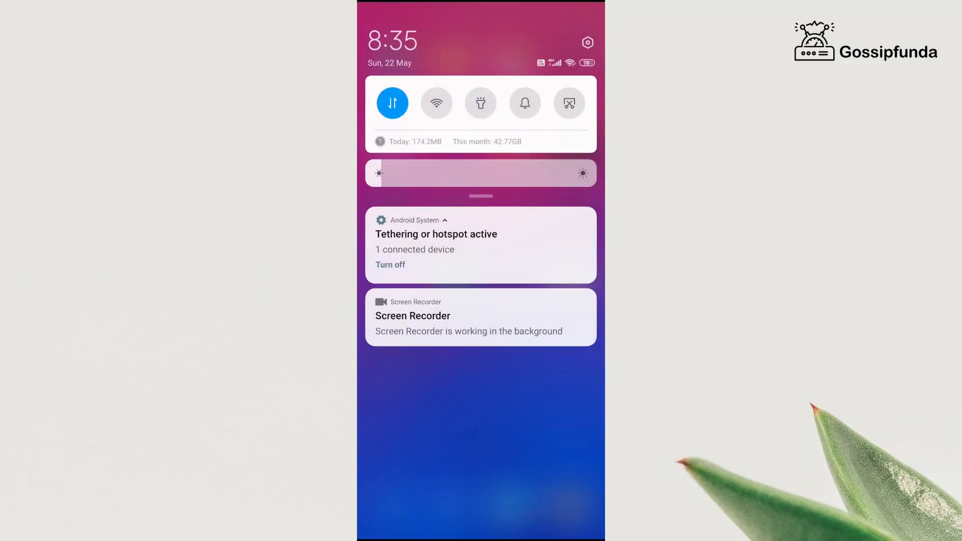
# Step: Search Settings for 'double' and switch on Double tap to wake or turn off screen
pyautogui.click(587, 42)
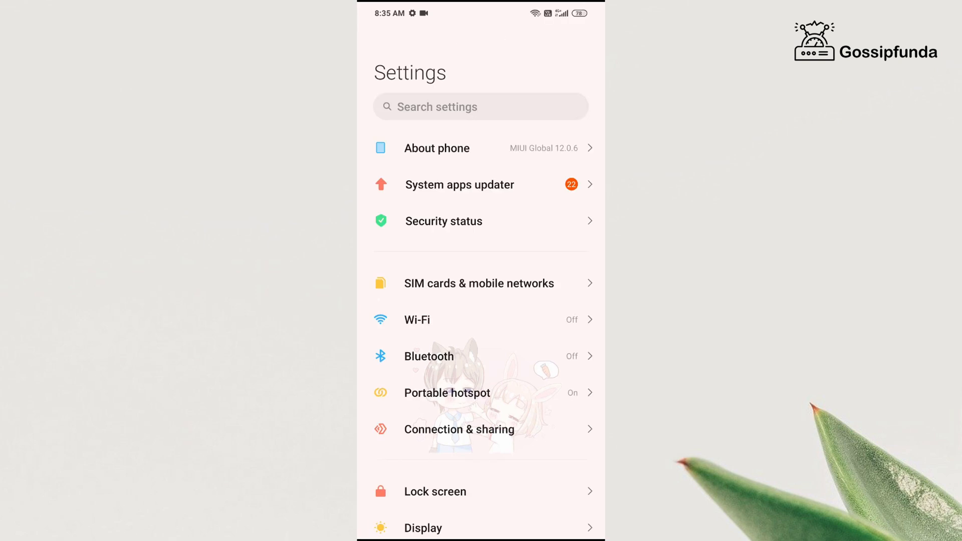
pyautogui.click(481, 107)
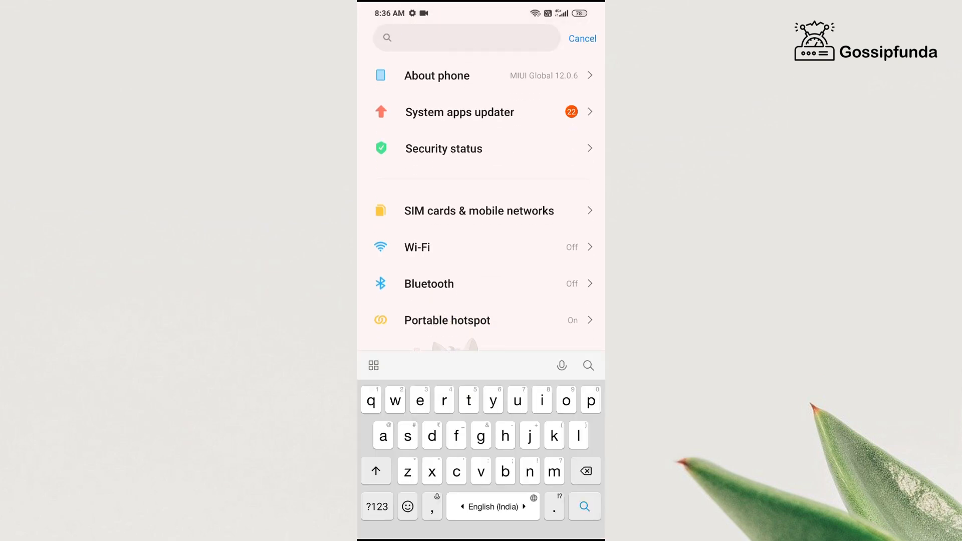
pyautogui.write('double')
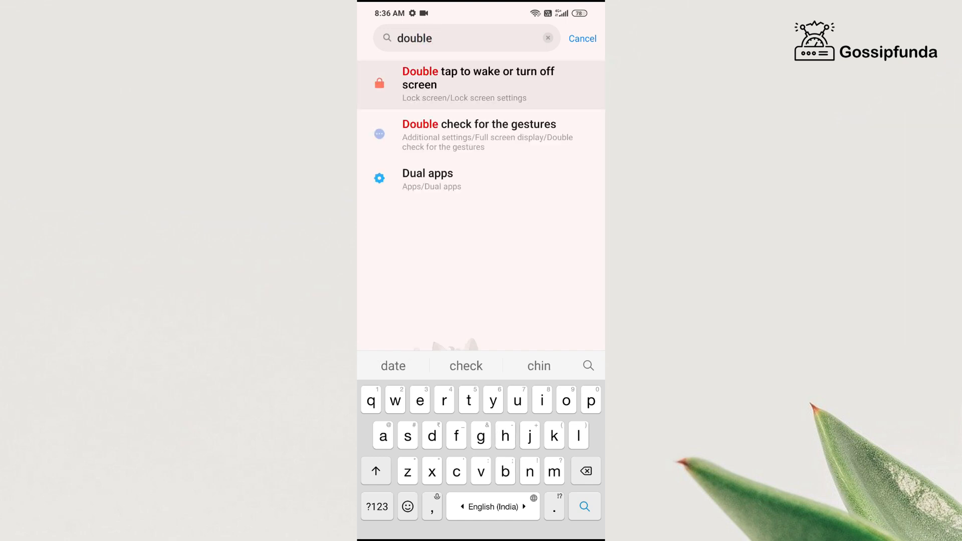
pyautogui.click(479, 84)
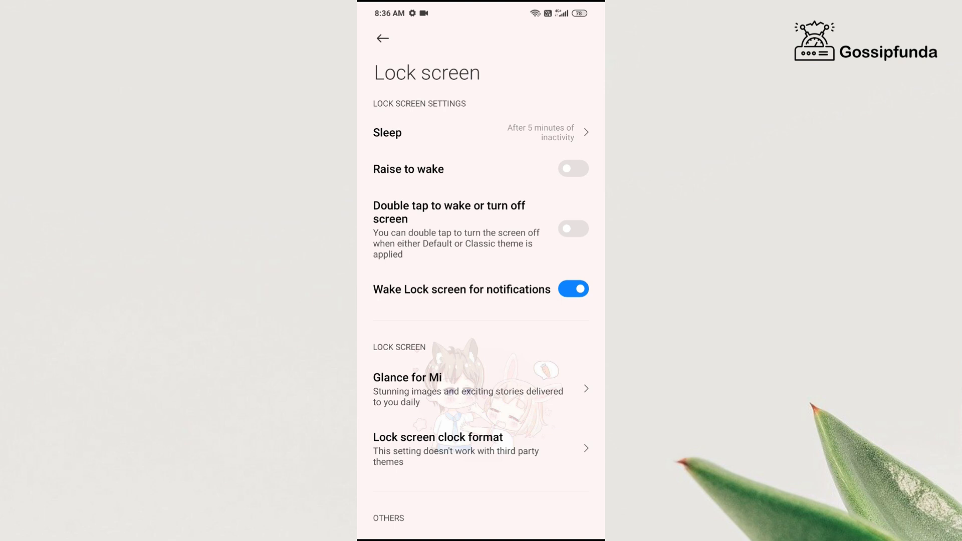
pyautogui.click(574, 229)
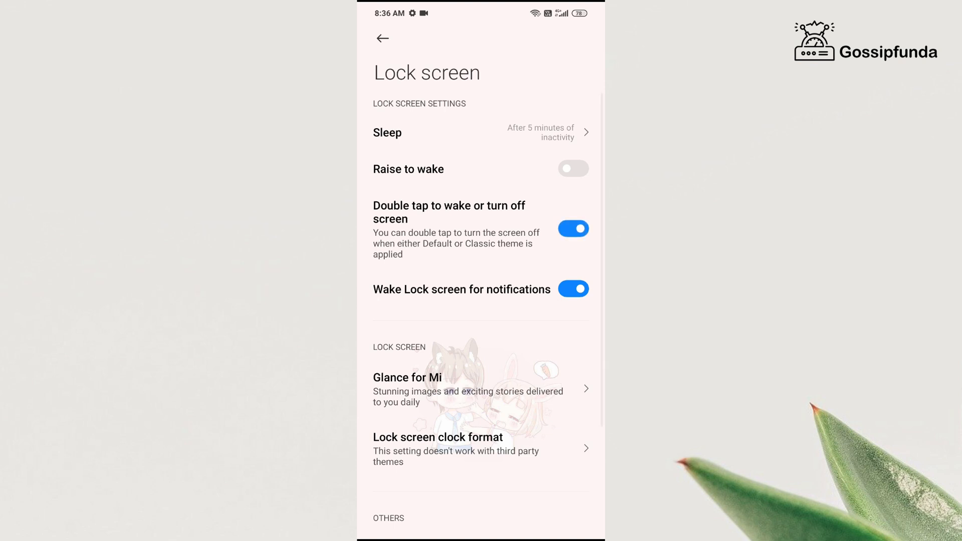
pyautogui.write('double')
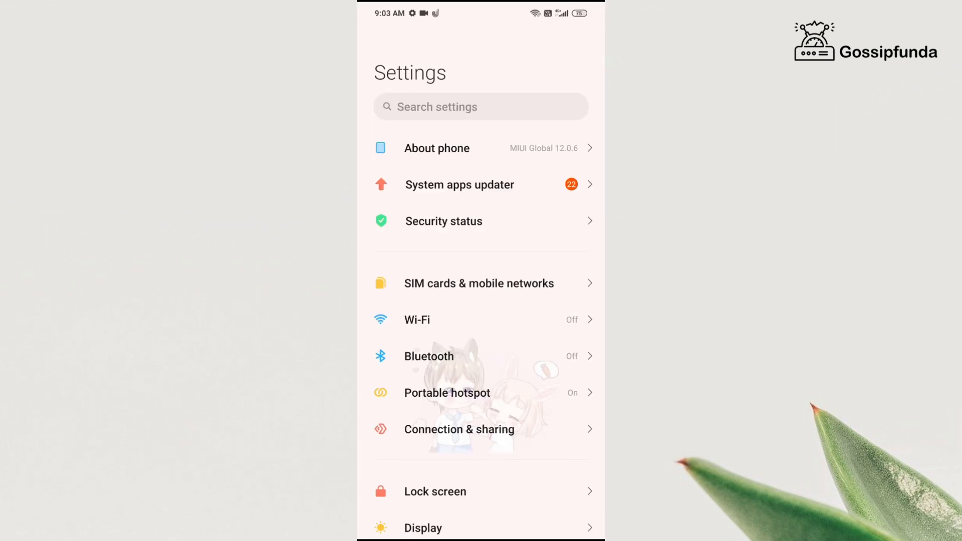
# Step: In Additional settings, switch on Quick ball and review its Select shortcuts list
pyautogui.scroll(-3)
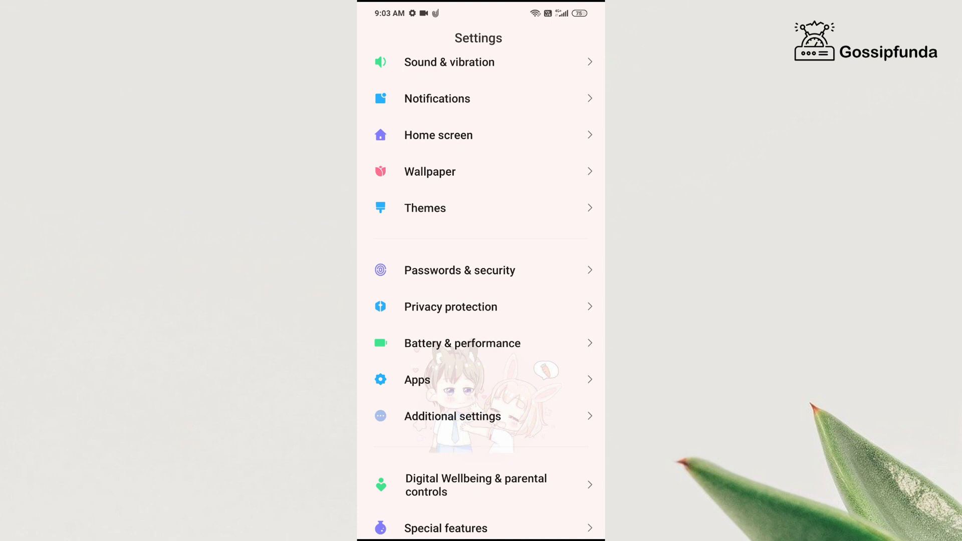
pyautogui.click(452, 416)
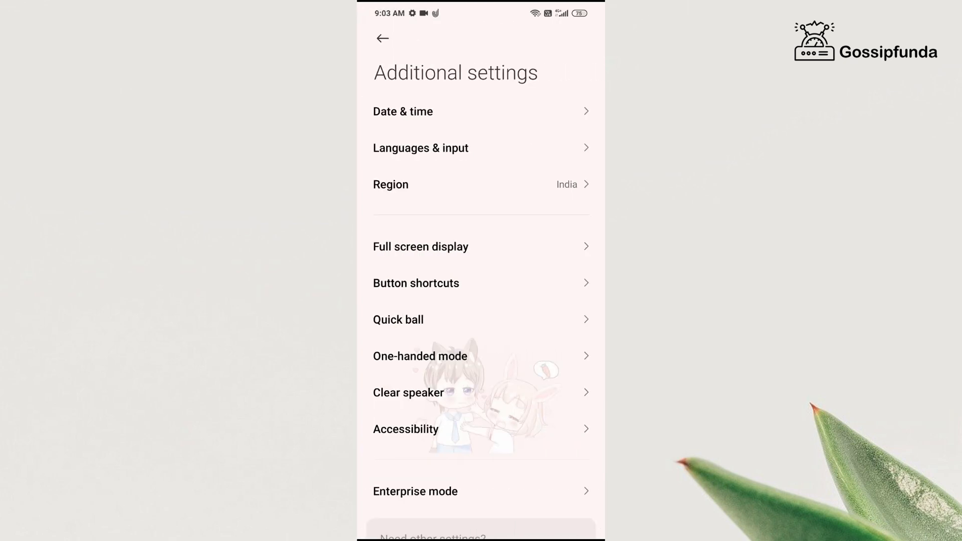
pyautogui.click(398, 319)
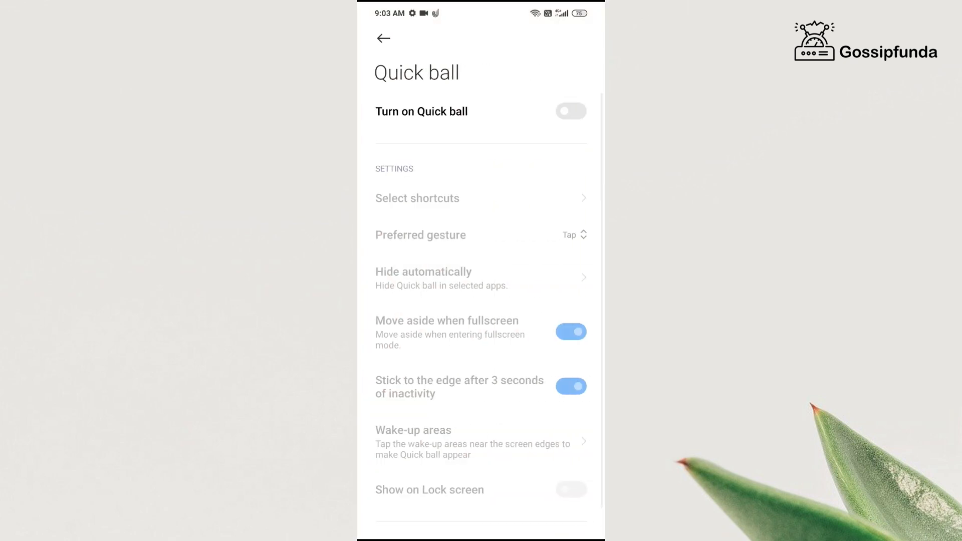
pyautogui.click(571, 111)
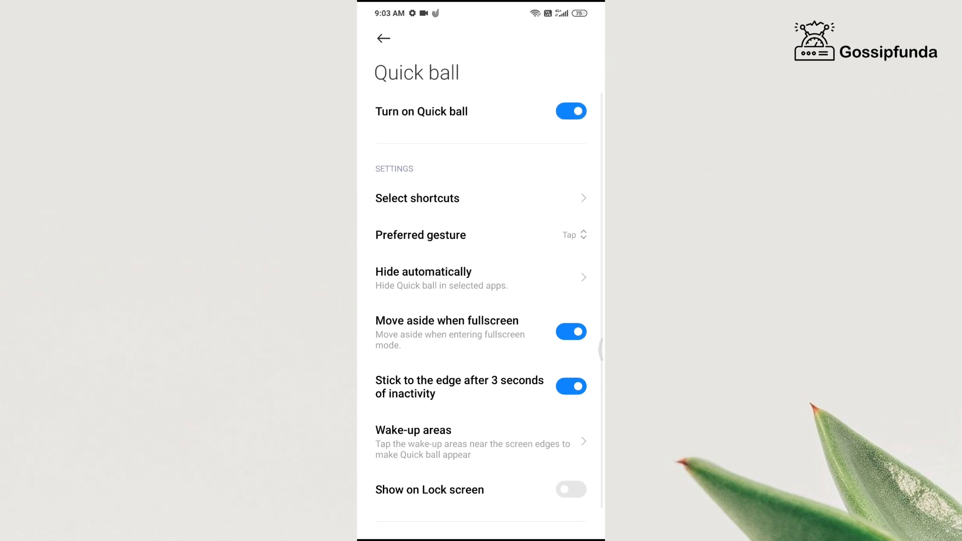
pyautogui.click(417, 198)
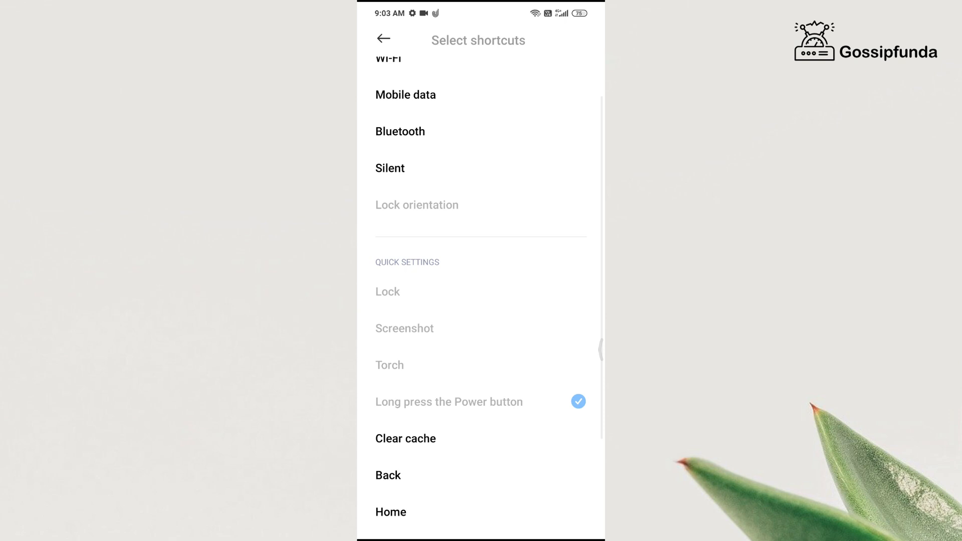
pyautogui.scroll(-3)
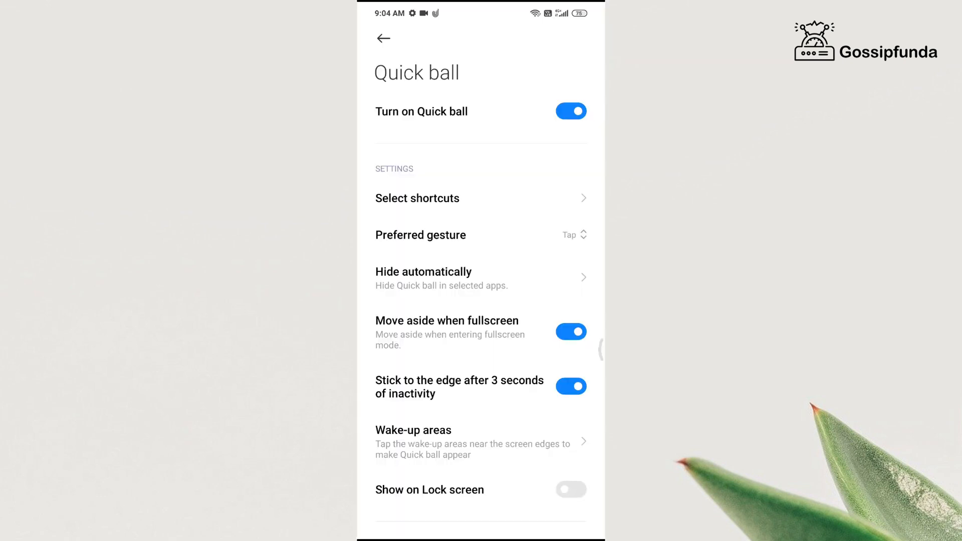
# Step: In Button shortcuts, assign Turn off screen to long press Home, replacing Google Assistant
pyautogui.click(383, 38)
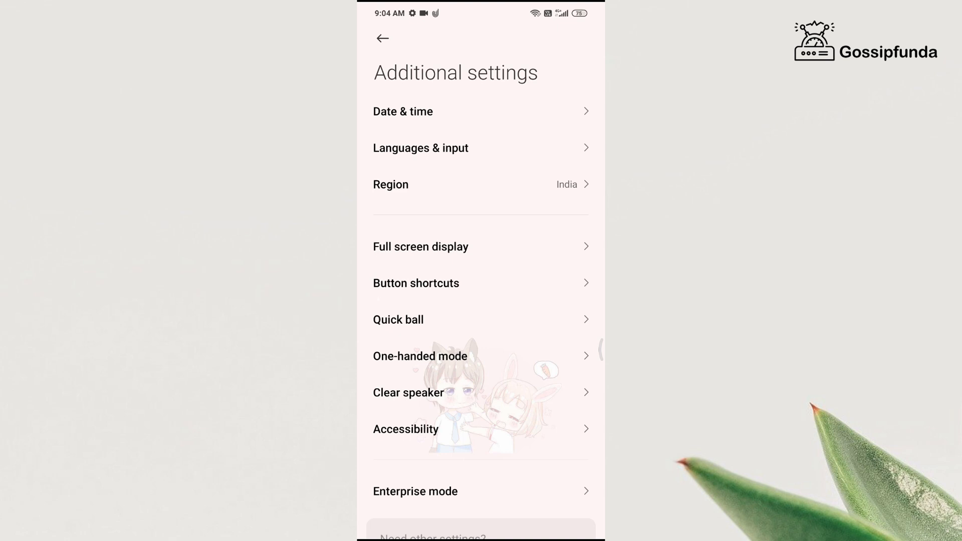
pyautogui.click(415, 283)
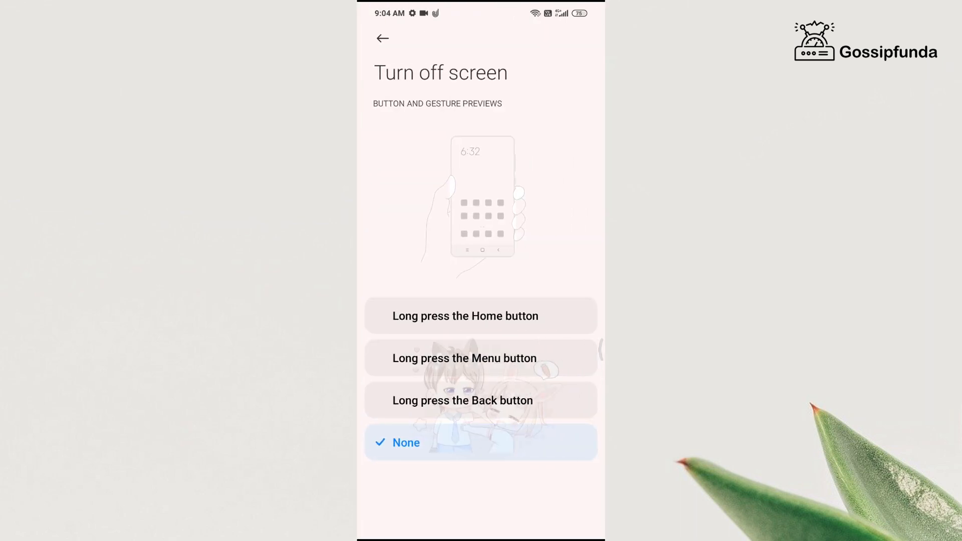
pyautogui.click(480, 315)
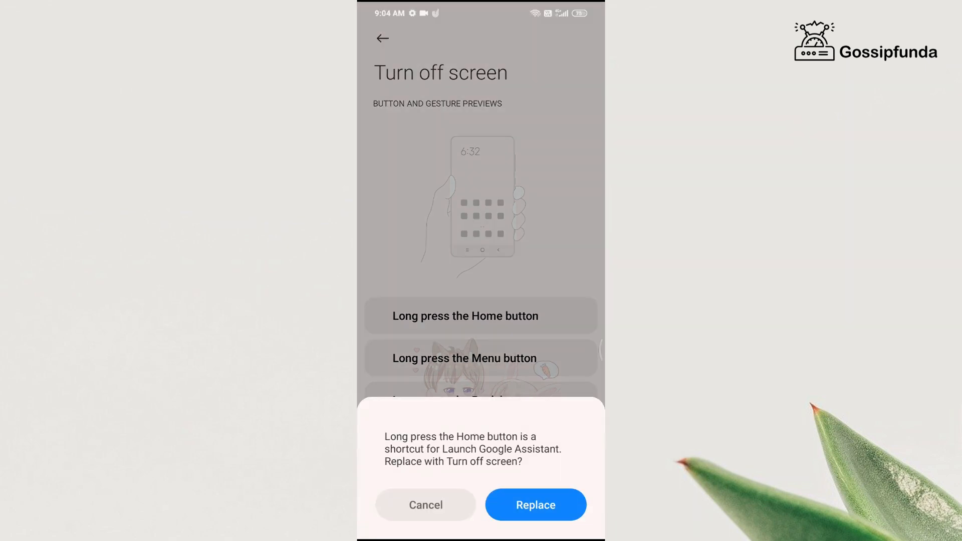
pyautogui.click(535, 504)
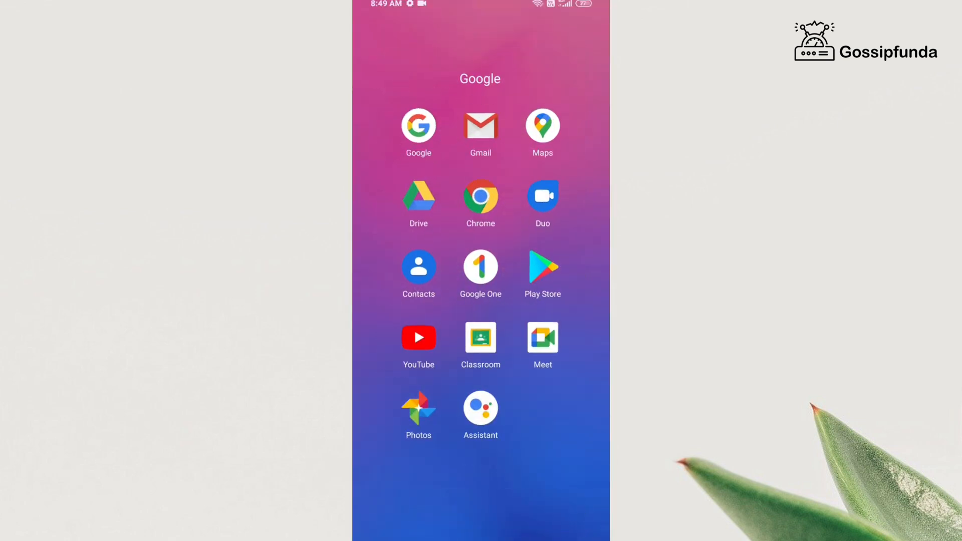
# Step: Install One Shade from the Play Store and dismiss its Pro trial offer
pyautogui.click(543, 266)
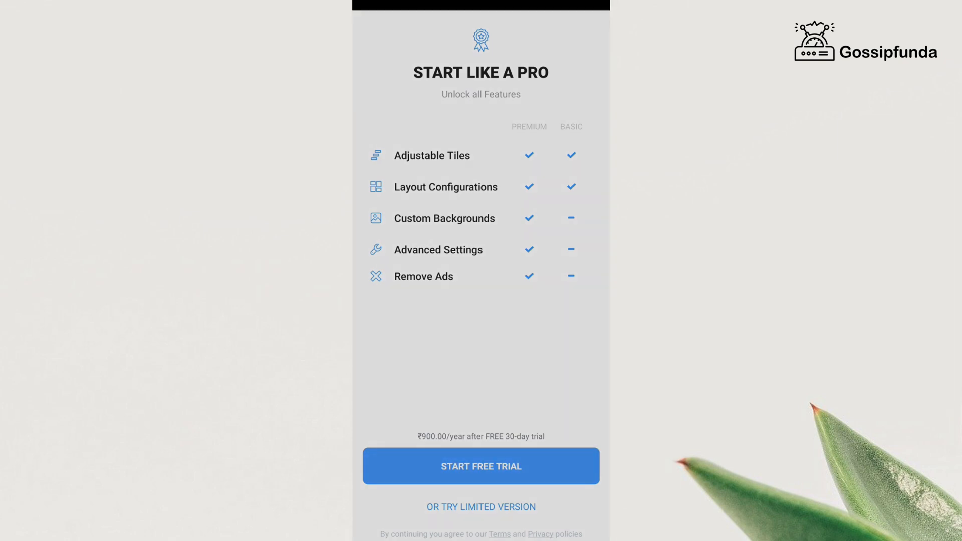
pyautogui.click(480, 466)
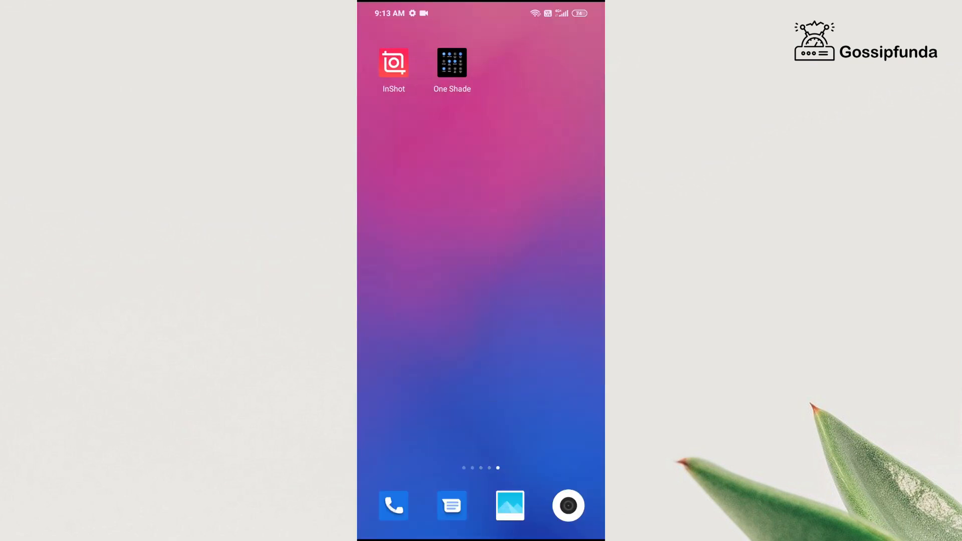
# Step: Switch One Shade on and allow its accessibility service full control
pyautogui.click(452, 62)
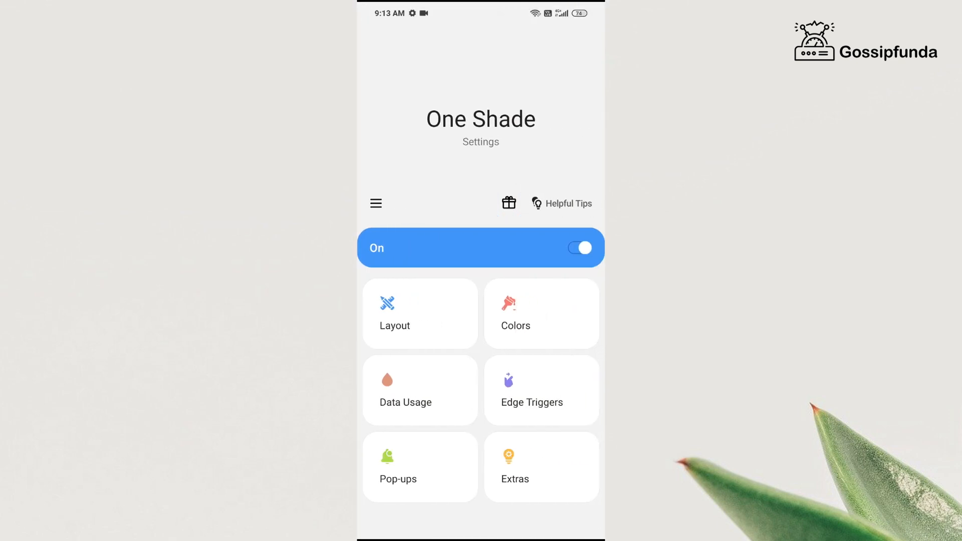
pyautogui.click(578, 247)
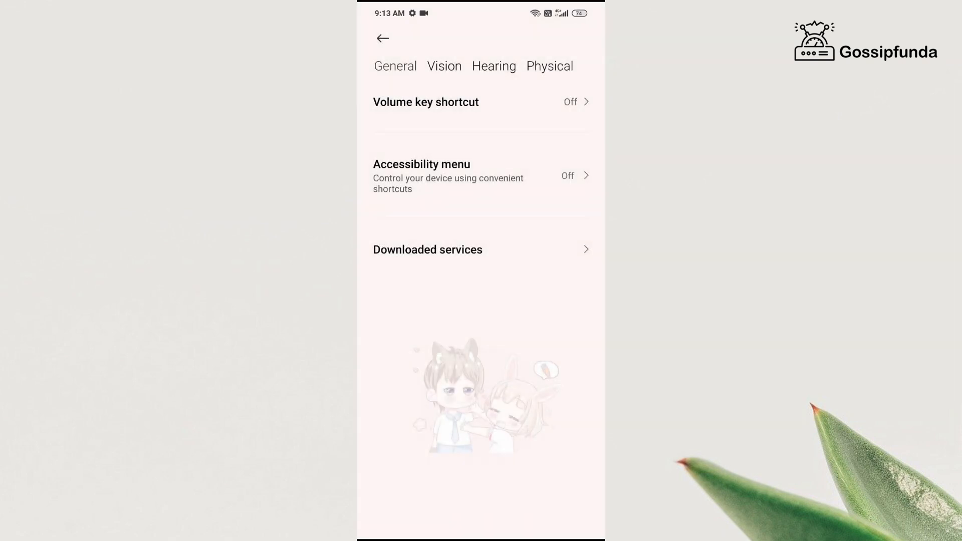
pyautogui.click(429, 249)
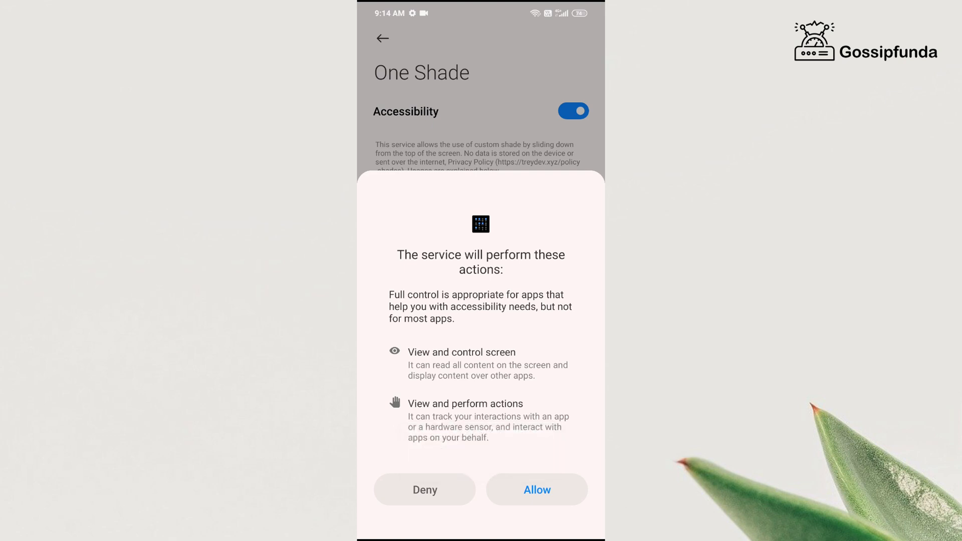
pyautogui.click(536, 489)
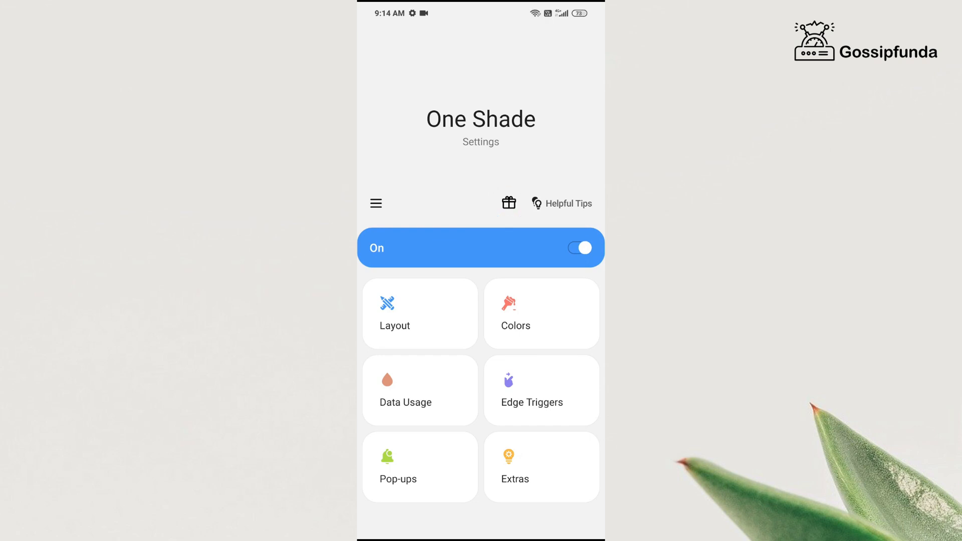
# Step: In Layout, switch on 'Show power menu button' and try it from the pulled-down shade
pyautogui.click(420, 314)
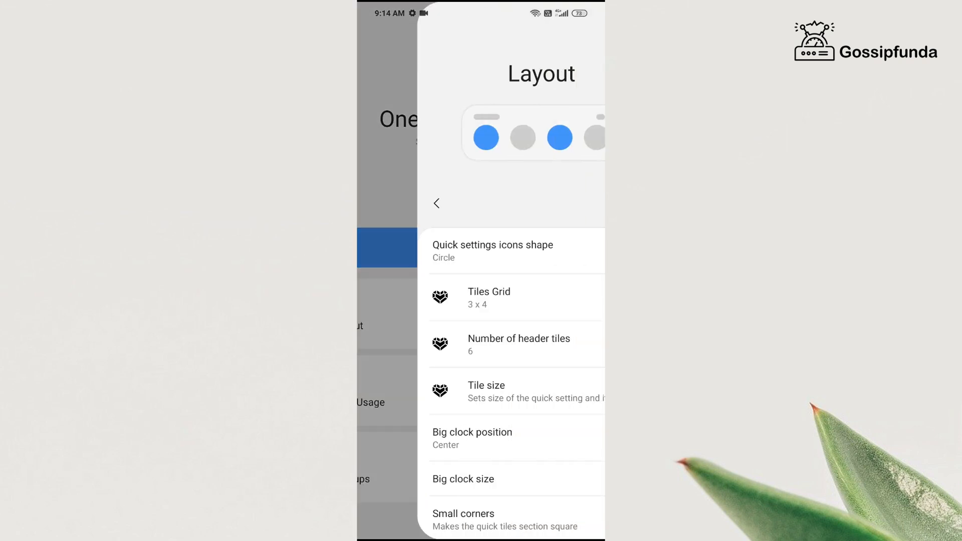
pyautogui.click(437, 203)
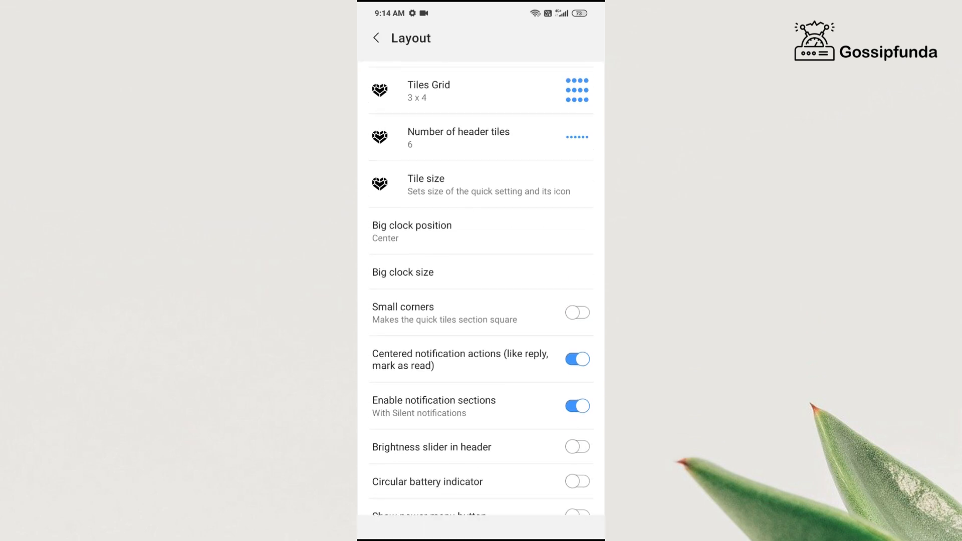
pyautogui.scroll(-3)
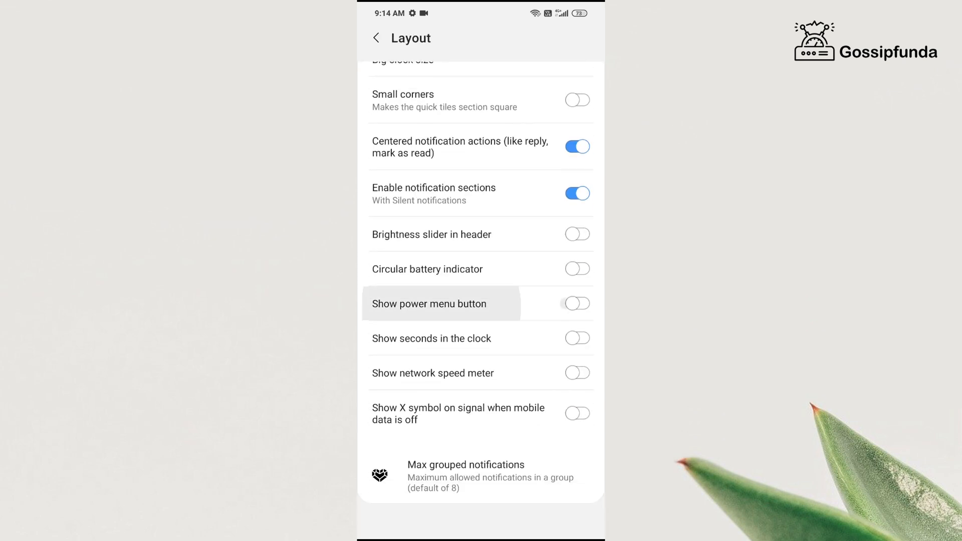
pyautogui.click(575, 303)
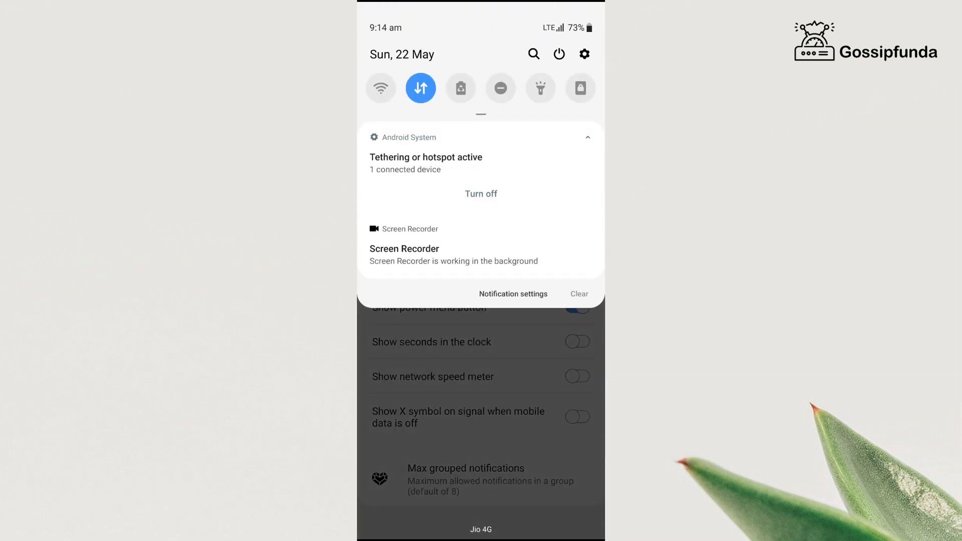
pyautogui.click(559, 54)
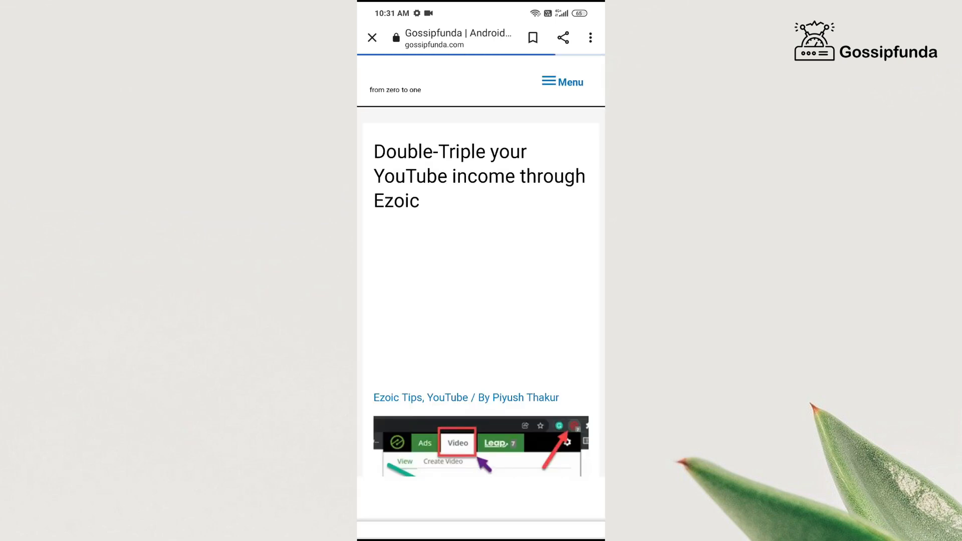
pyautogui.scroll(-3)
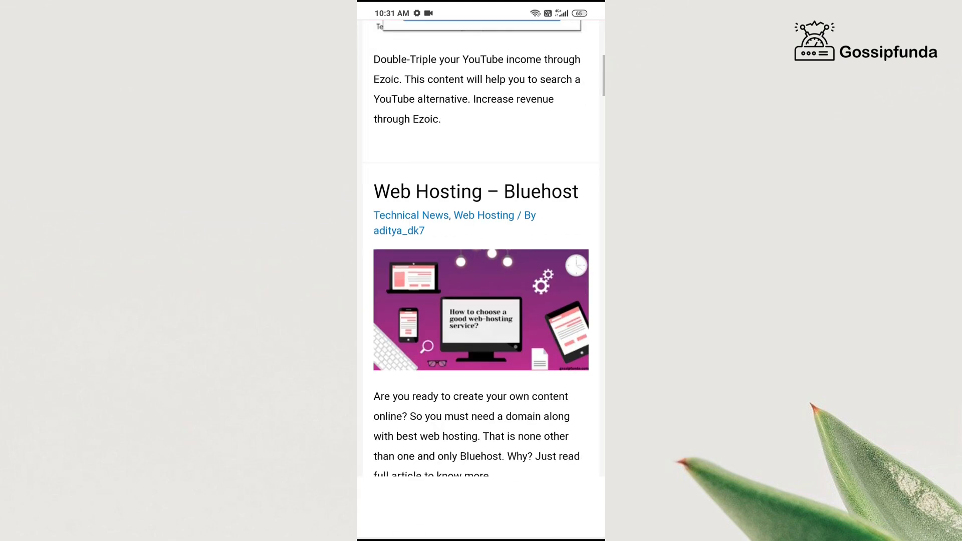
pyautogui.scroll(-3)
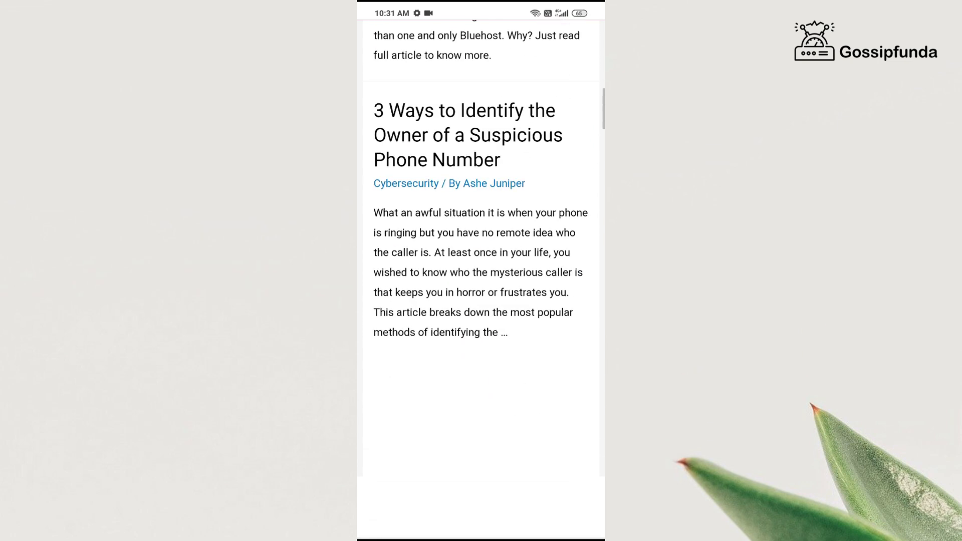